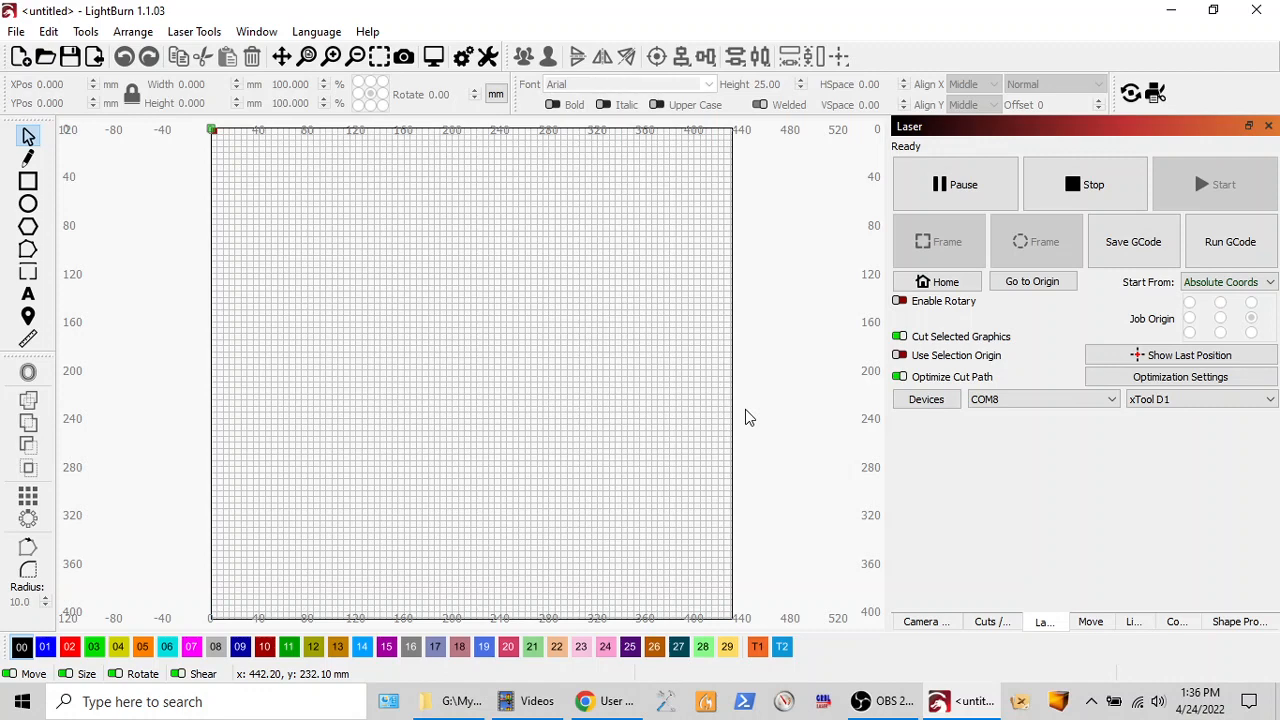
{"action": "mouse_move", "coordinate": [686, 598]}
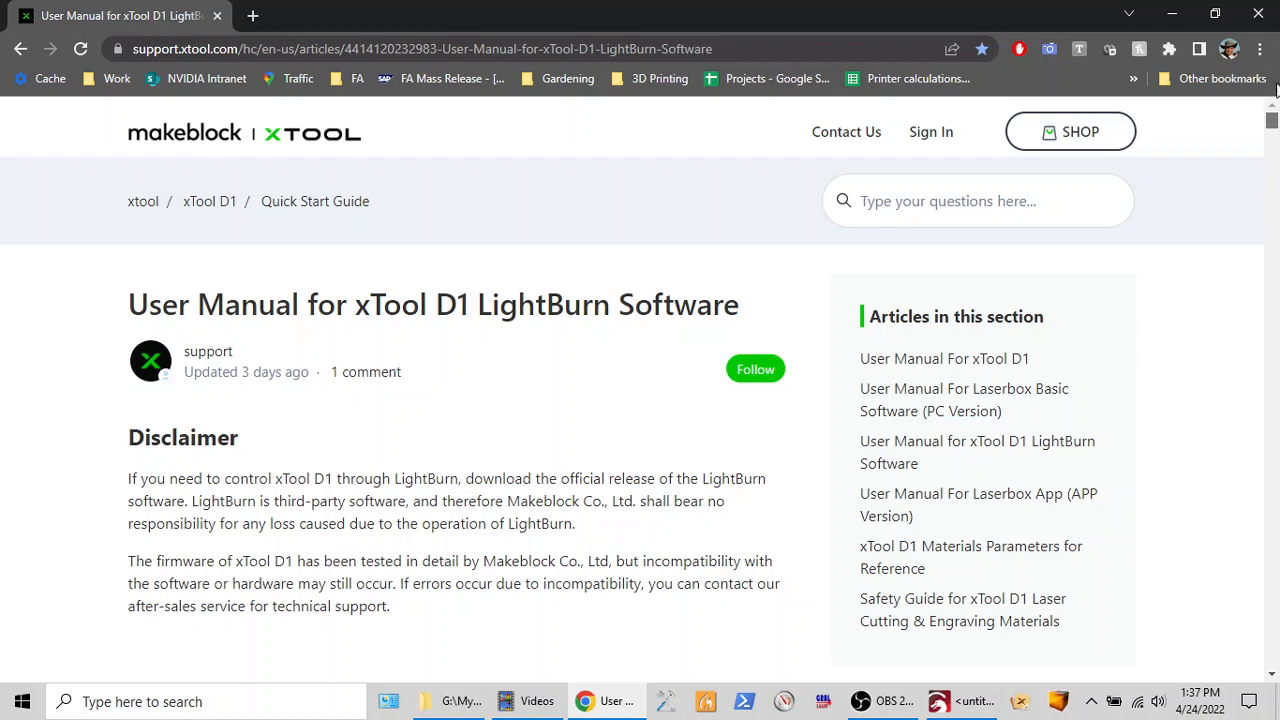
Step: Scroll the manual down to the xTool_D1.lbdev download link under 'Obtain and install LightBurn'
{"action": "scroll", "scroll_direction": "down", "scroll_amount": 3}
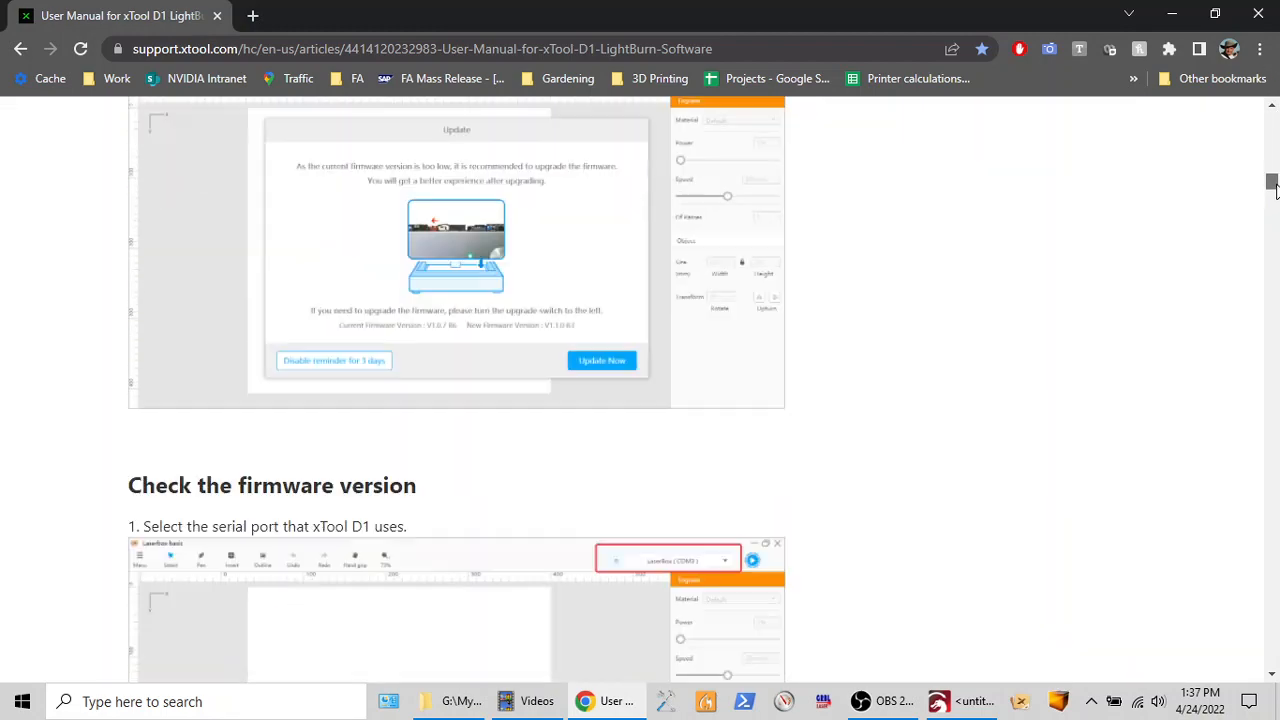
{"action": "scroll", "scroll_direction": "down", "scroll_amount": 3}
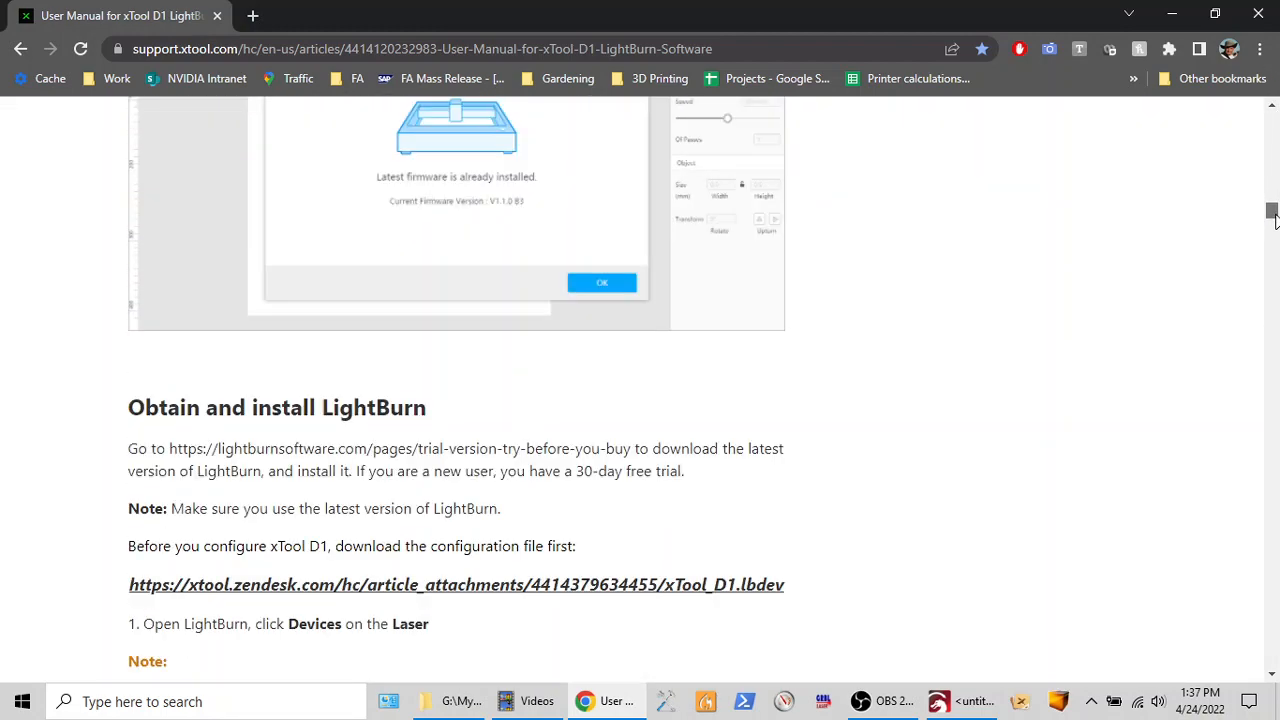
{"action": "scroll", "scroll_direction": "down", "scroll_amount": 3}
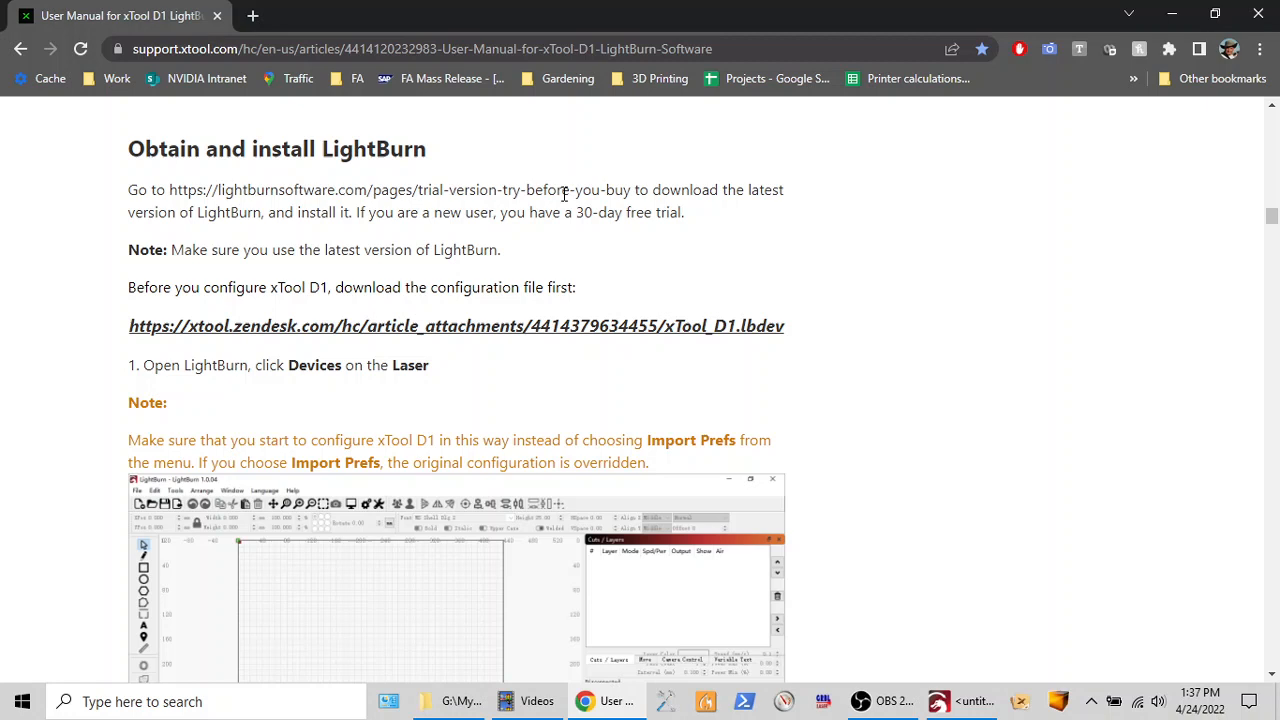
{"action": "mouse_move", "coordinate": [295, 335]}
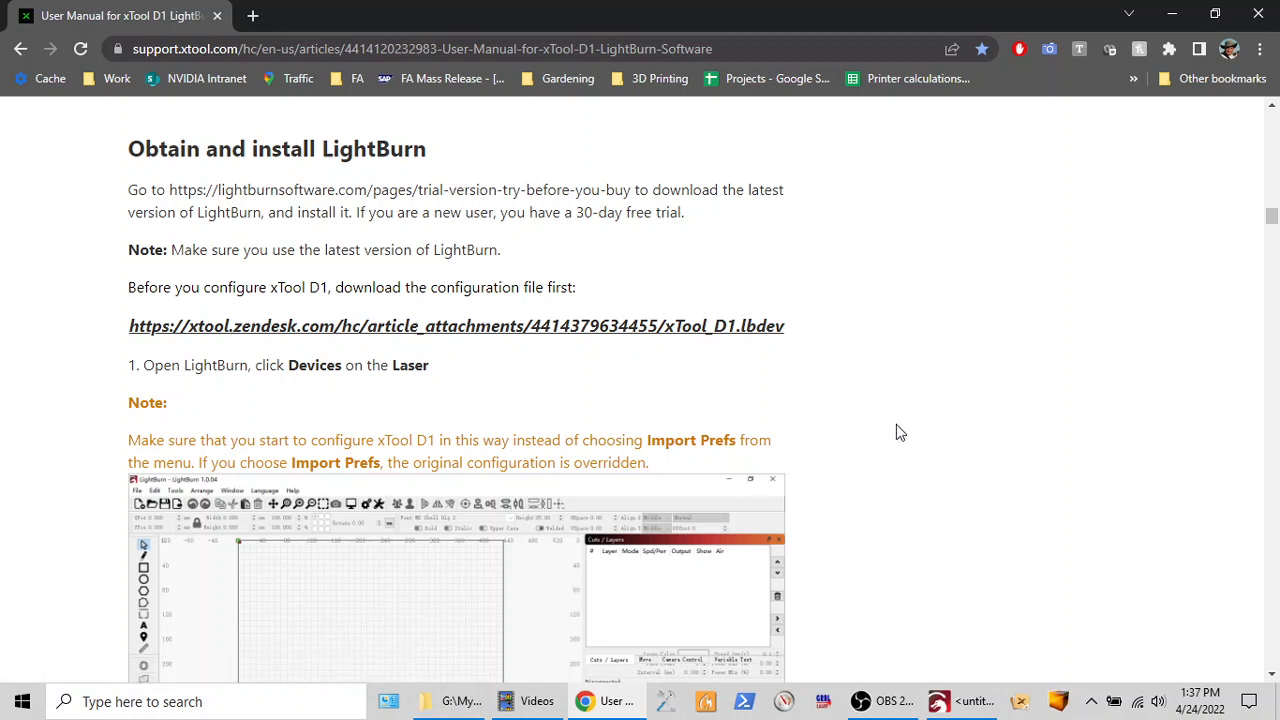
{"action": "mouse_move", "coordinate": [660, 322]}
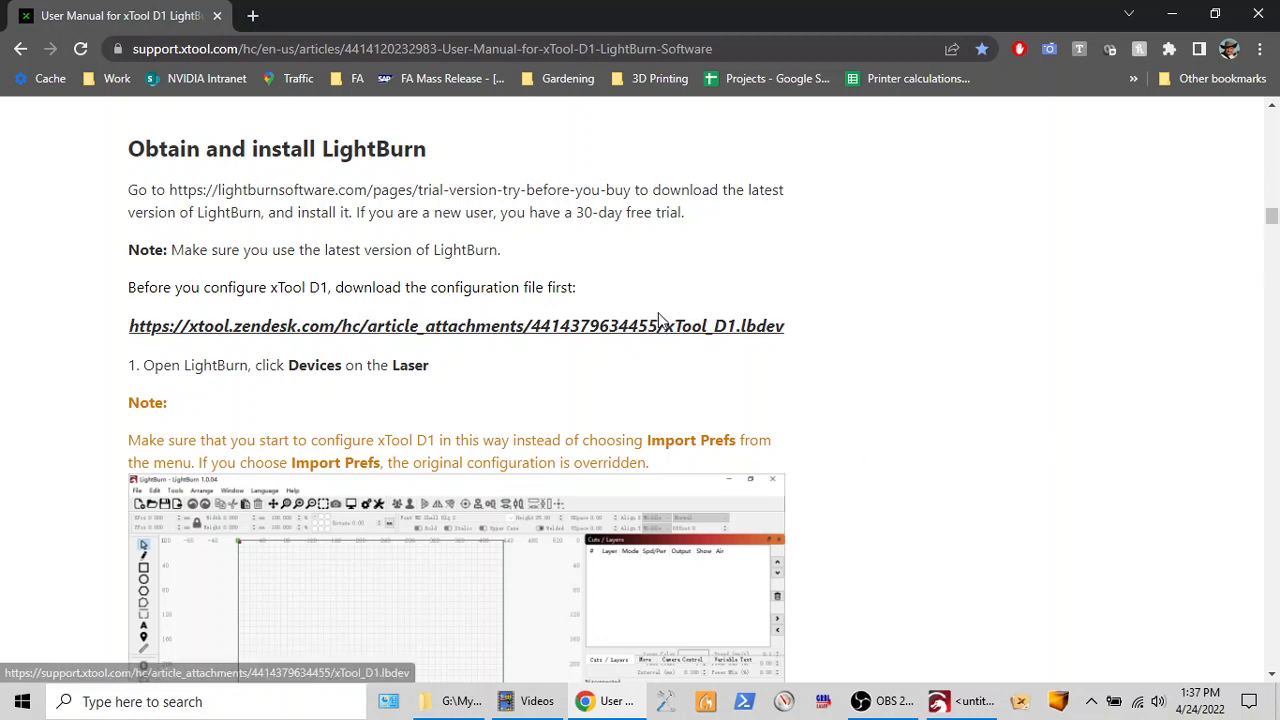
Step: Save xTool_D1.lbdev from the manual link into My Drive > Art > laser
{"action": "left_click", "coordinate": [457, 326]}
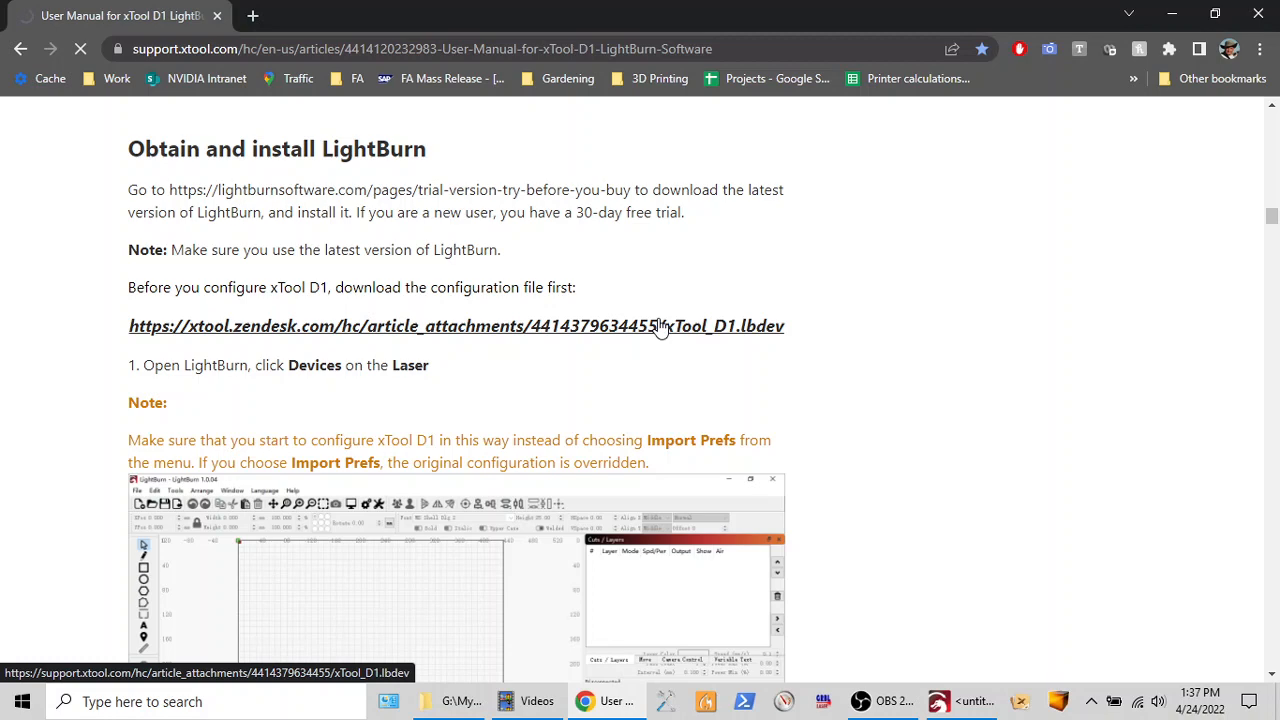
{"action": "left_click", "coordinate": [457, 325]}
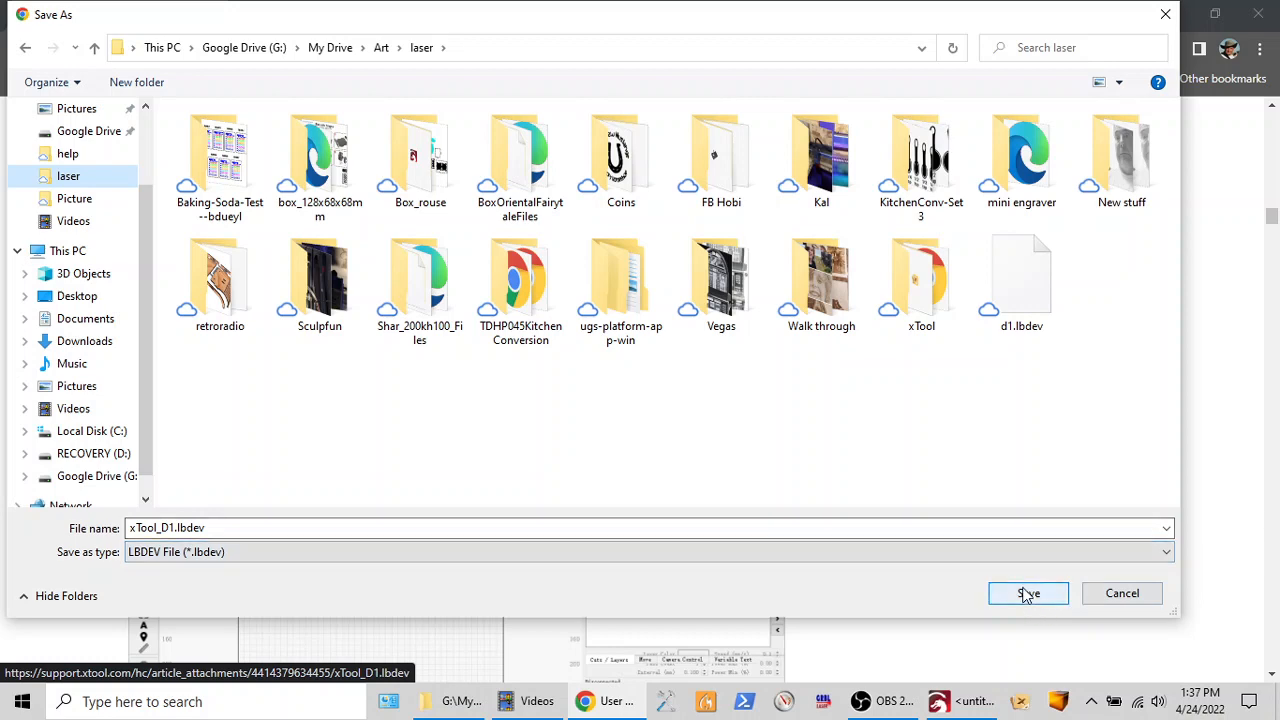
{"action": "left_click", "coordinate": [1028, 593]}
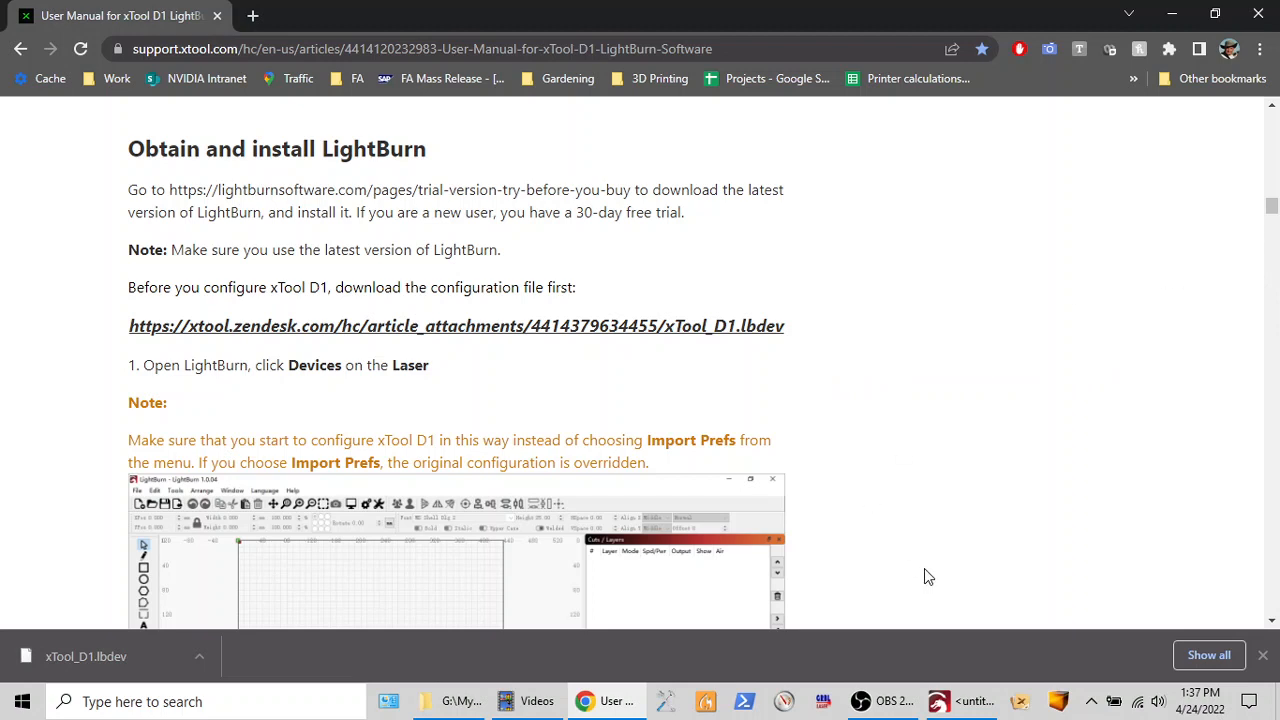
{"action": "mouse_move", "coordinate": [1212, 627]}
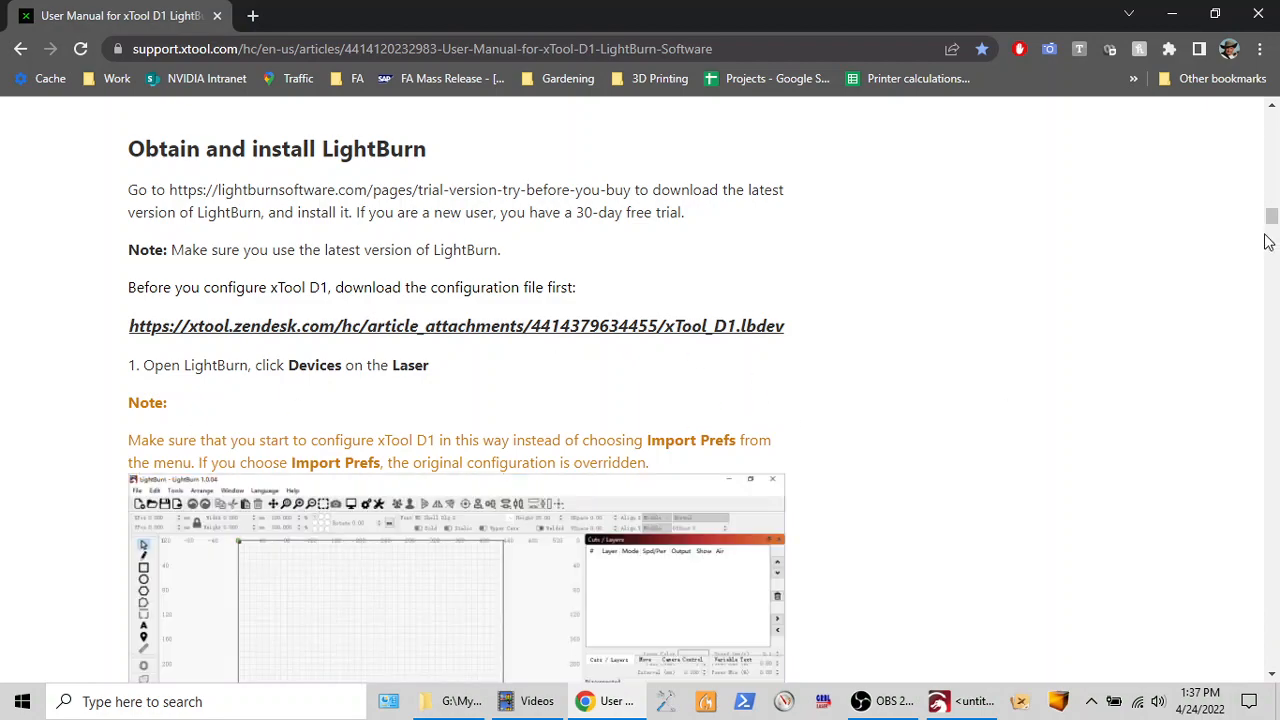
Step: Scroll through the rest of the manual and back up, then return to LightBurn
{"action": "scroll", "scroll_direction": "down", "scroll_amount": 3}
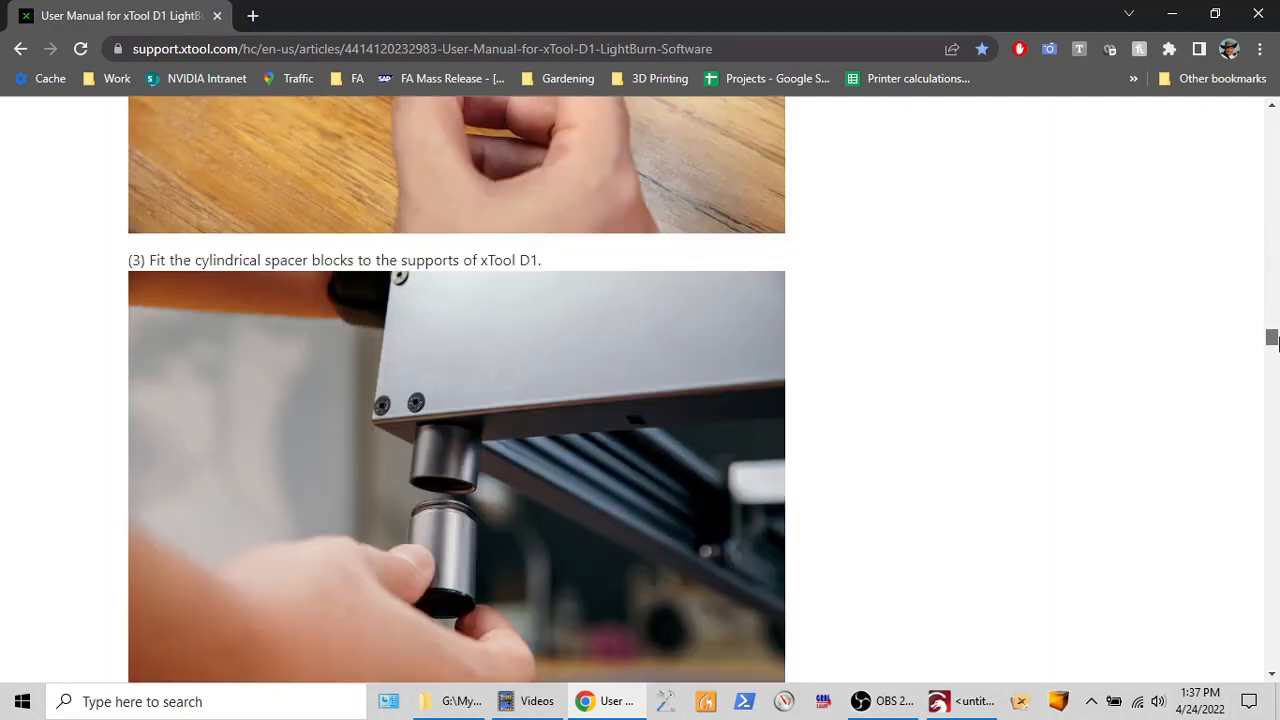
{"action": "scroll", "scroll_direction": "down", "scroll_amount": 3}
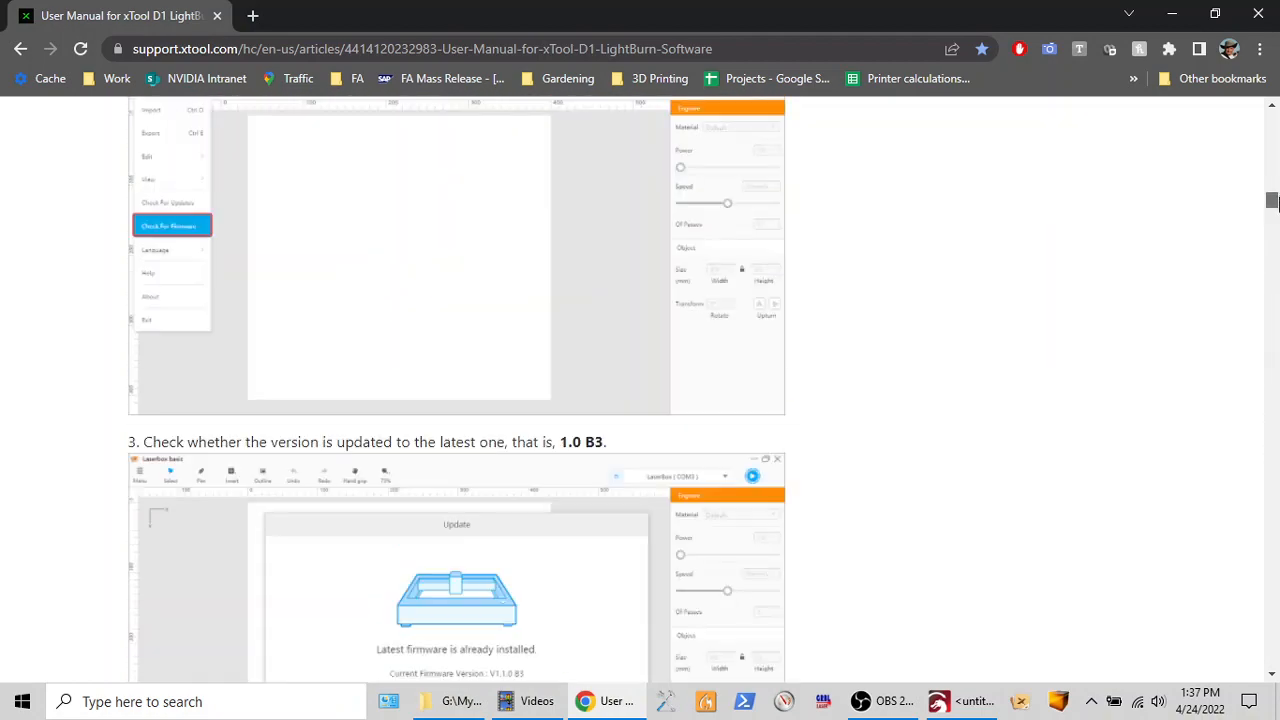
{"action": "scroll", "scroll_direction": "up", "scroll_amount": 3}
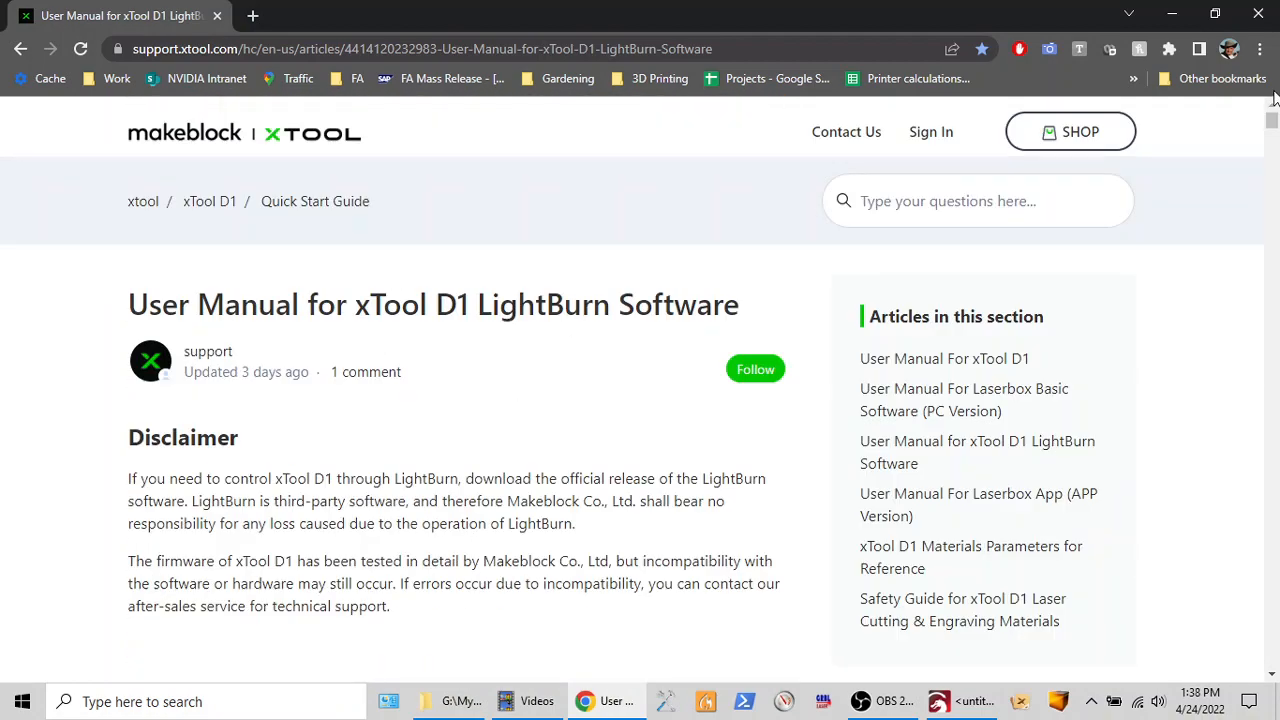
{"action": "left_click", "coordinate": [937, 701]}
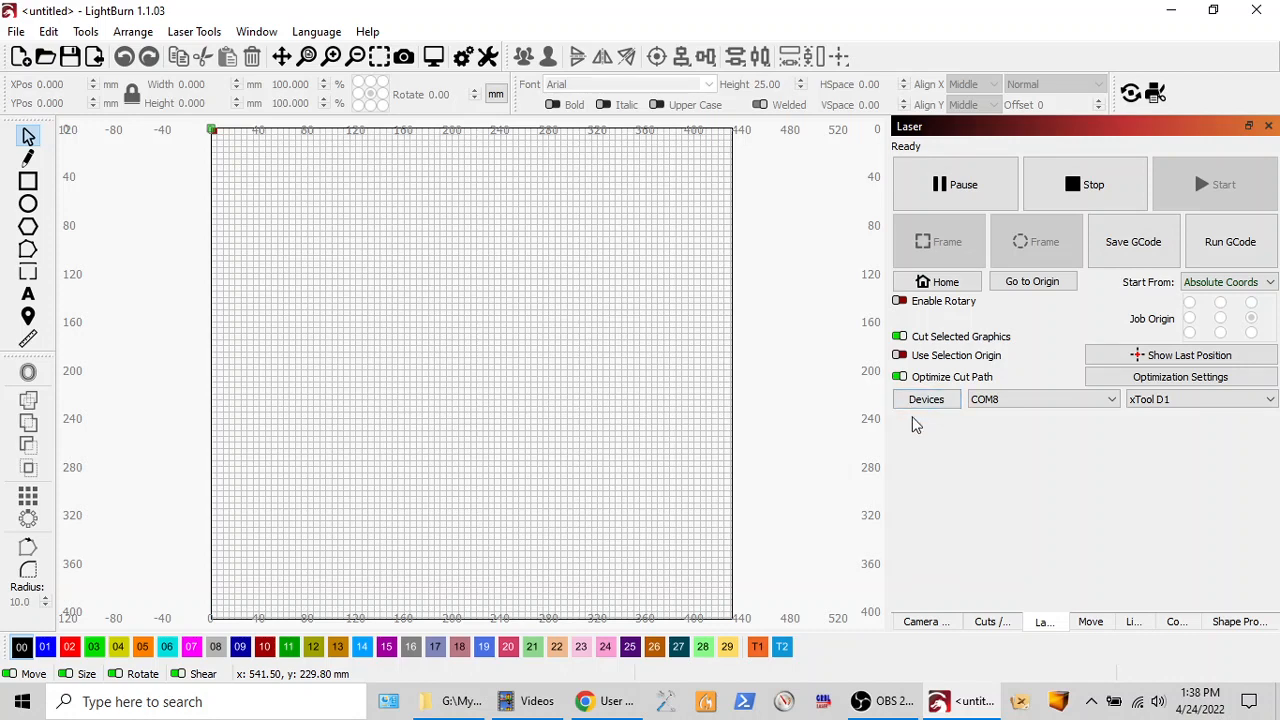
{"action": "mouse_move", "coordinate": [918, 416]}
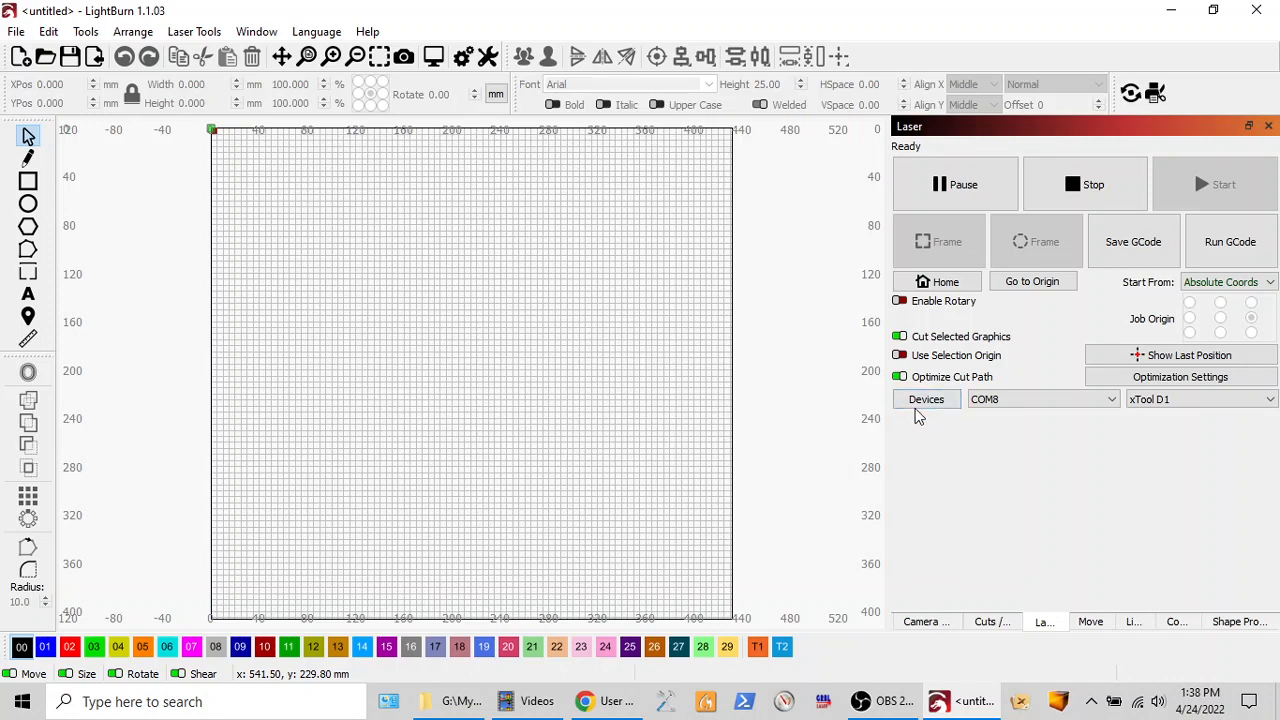
Step: Remove the *xTool D1 profile in the Devices window
{"action": "left_click", "coordinate": [925, 399]}
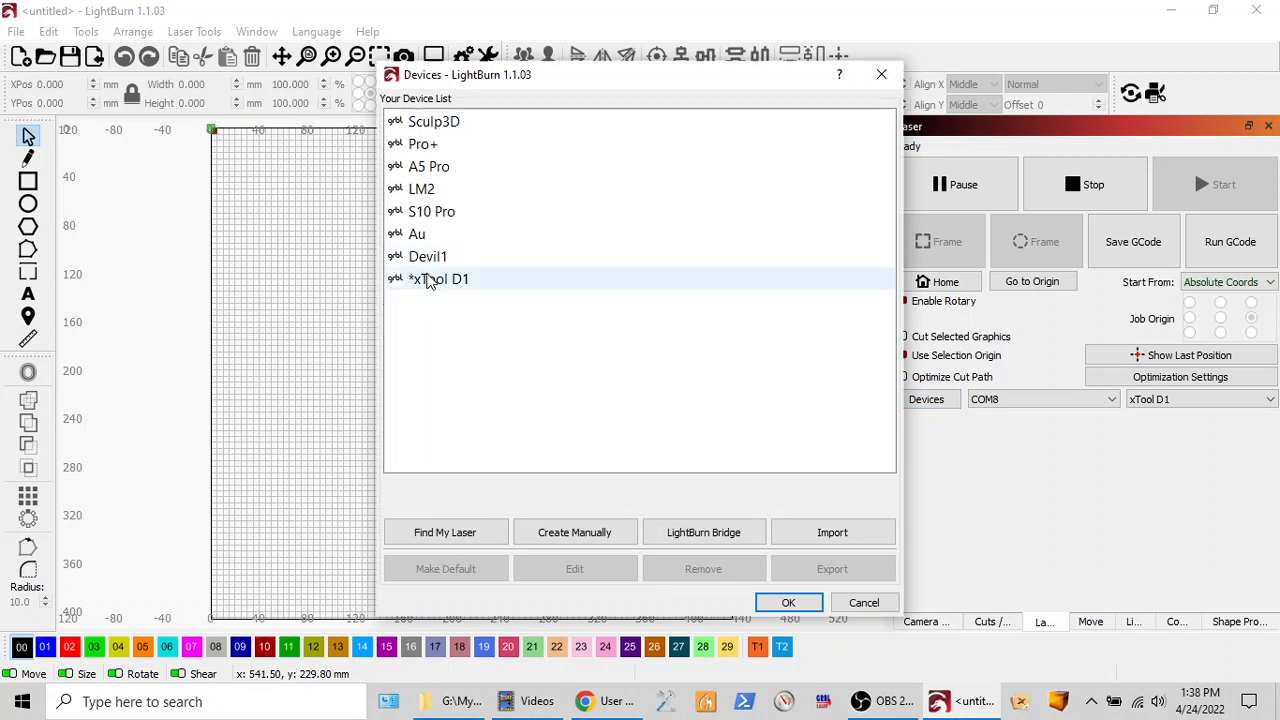
{"action": "left_click", "coordinate": [438, 279]}
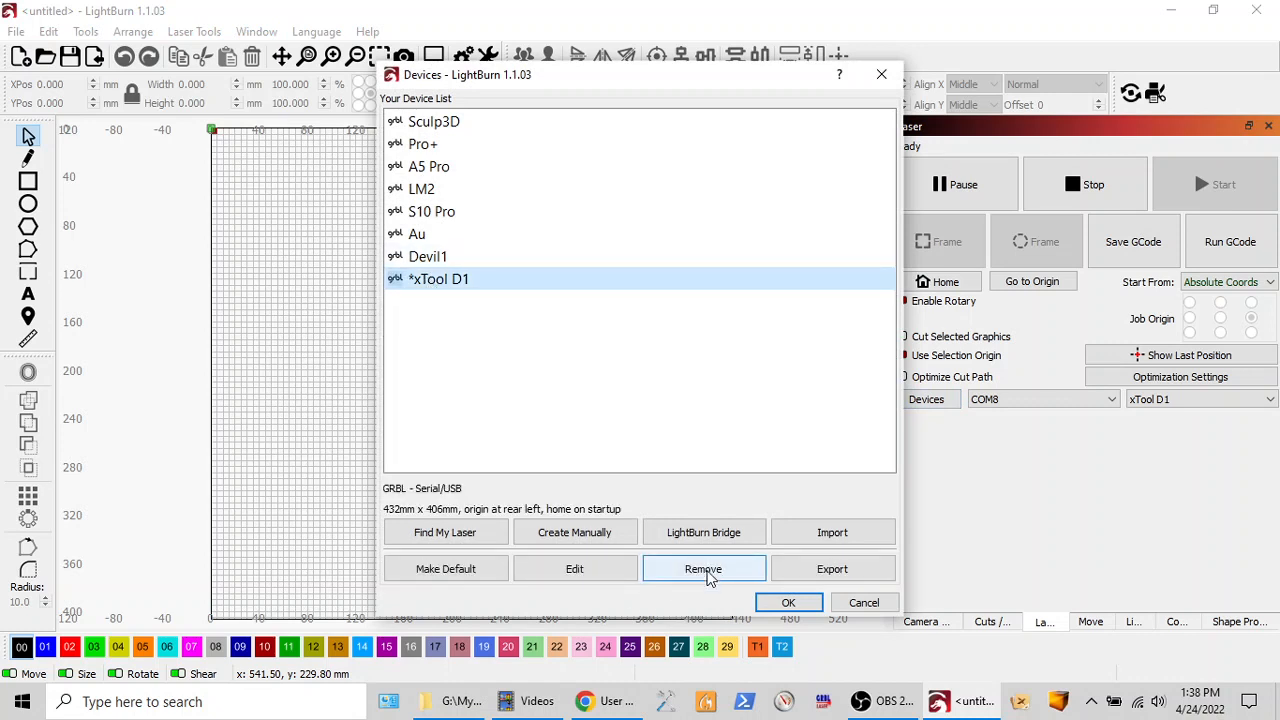
{"action": "left_click", "coordinate": [703, 568]}
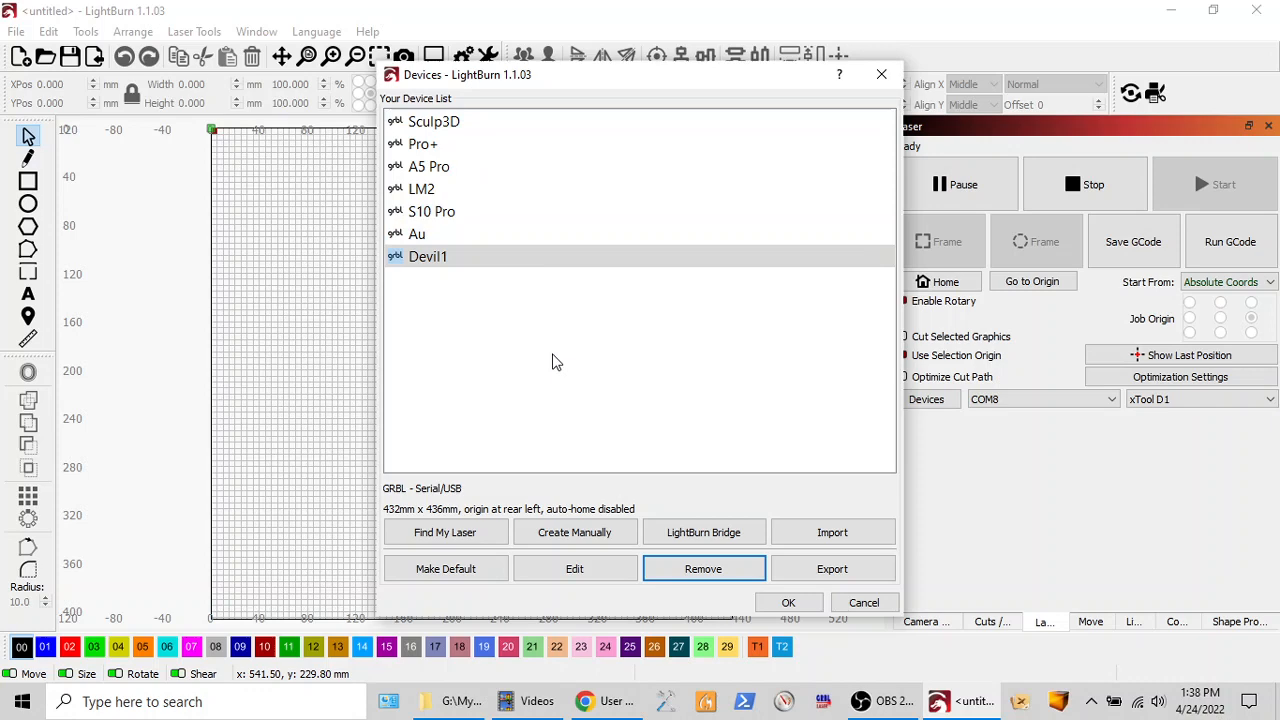
{"action": "mouse_move", "coordinate": [560, 362]}
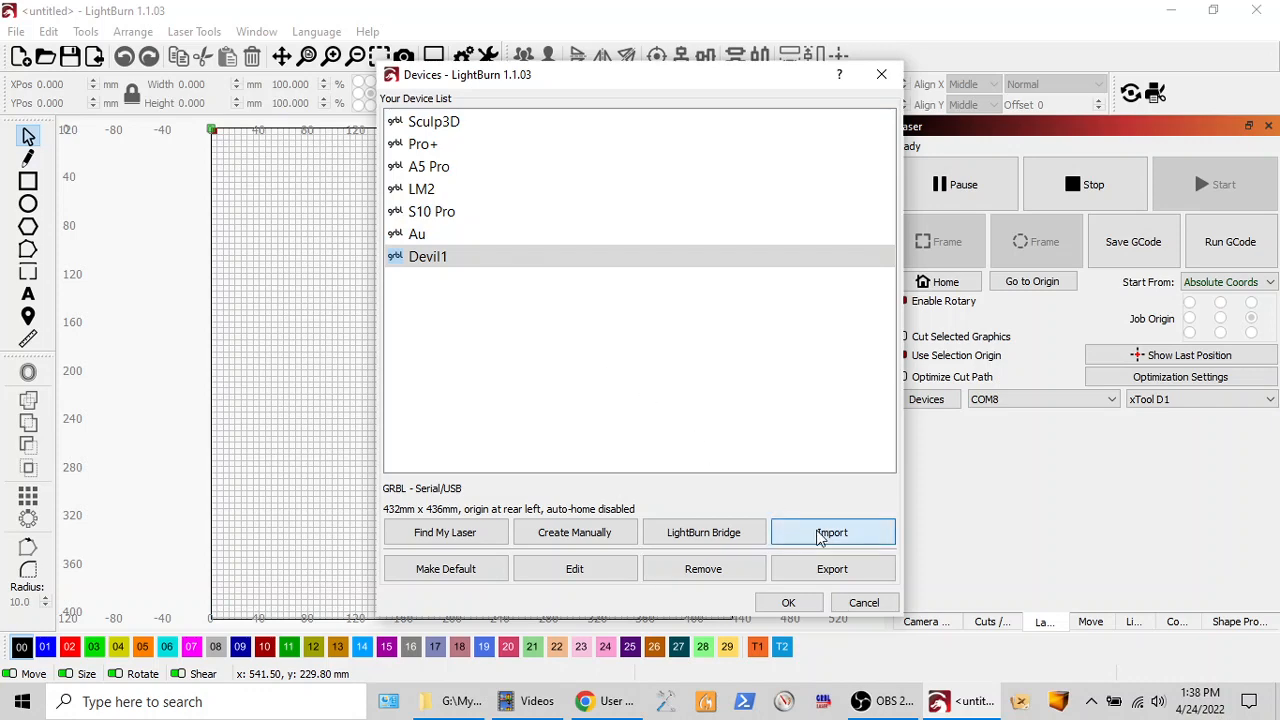
Step: Import xTool_D1.lbdev into the device list, select the xTool D1 profile, and confirm with OK
{"action": "left_click", "coordinate": [831, 531]}
{"action": "type", "text": "x"}
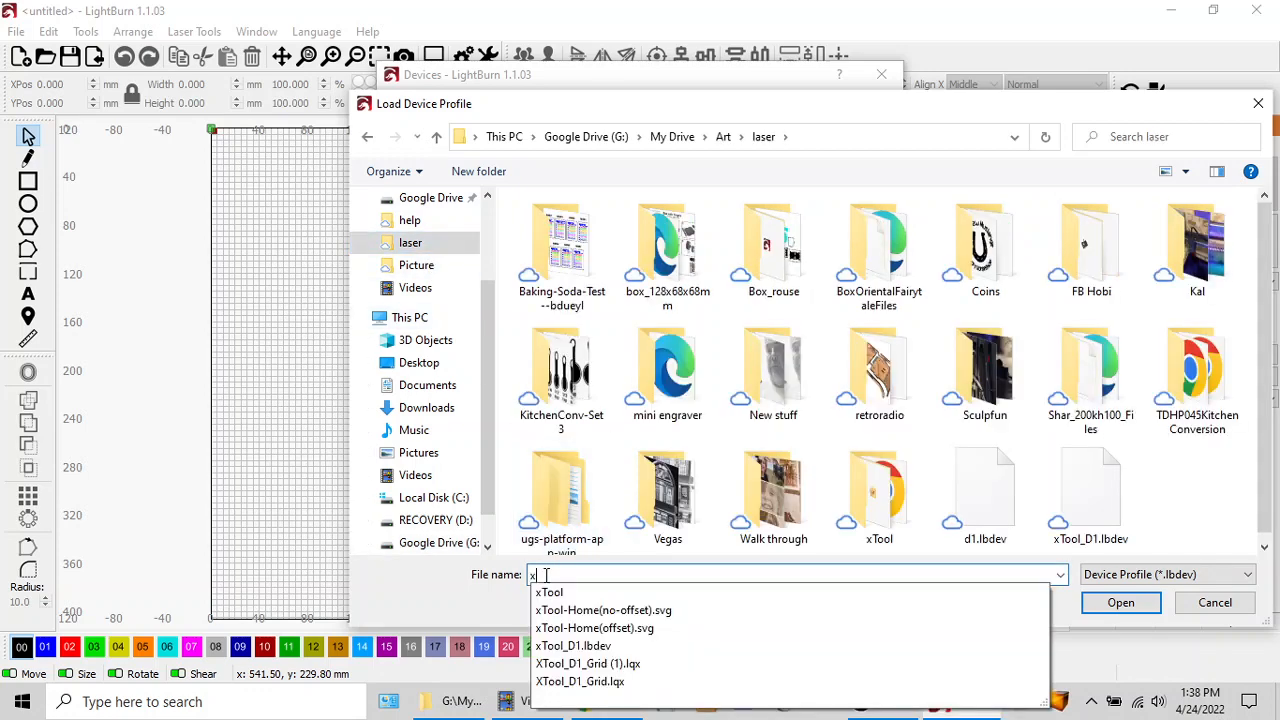
{"action": "type", "text": "t"}
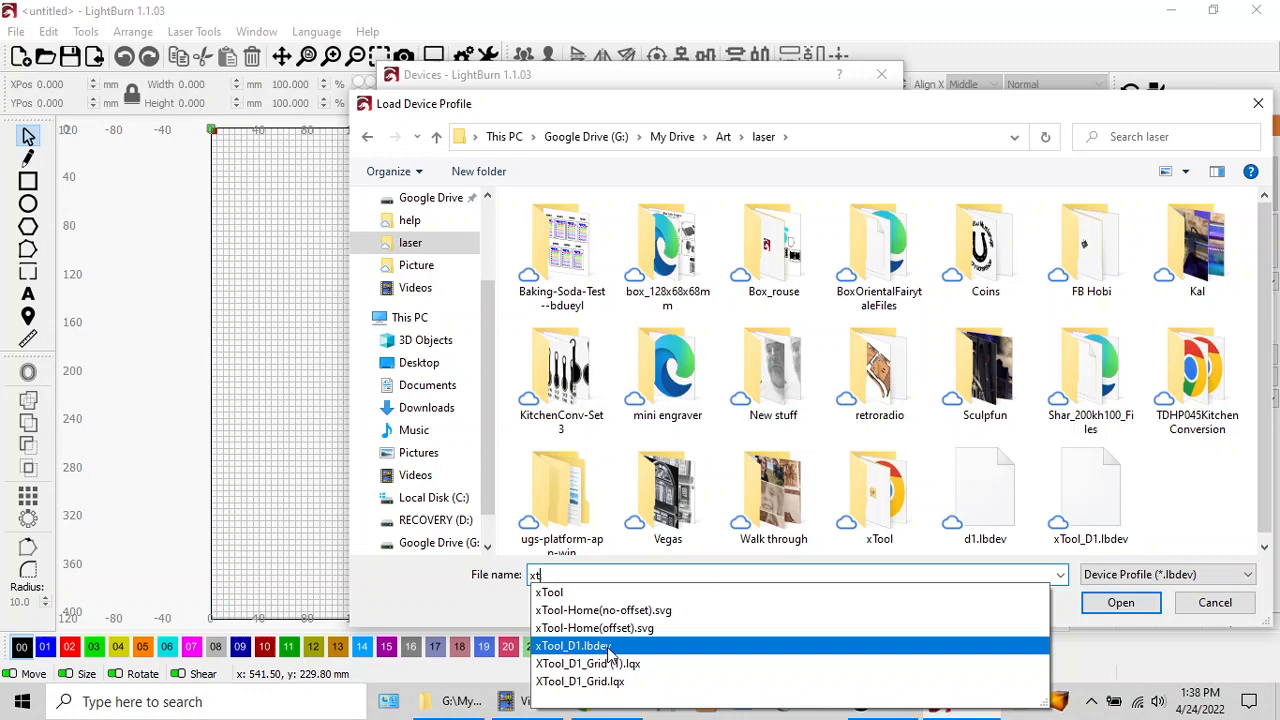
{"action": "left_click", "coordinate": [571, 646]}
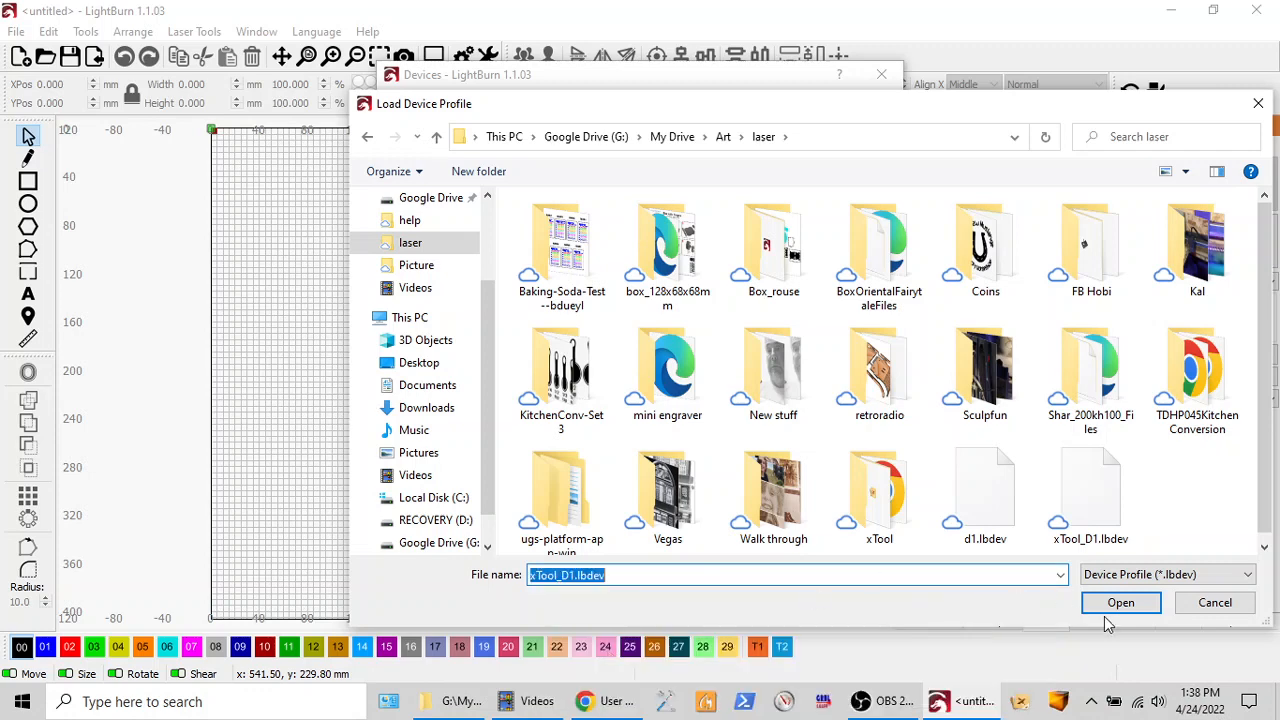
{"action": "left_click", "coordinate": [1120, 602]}
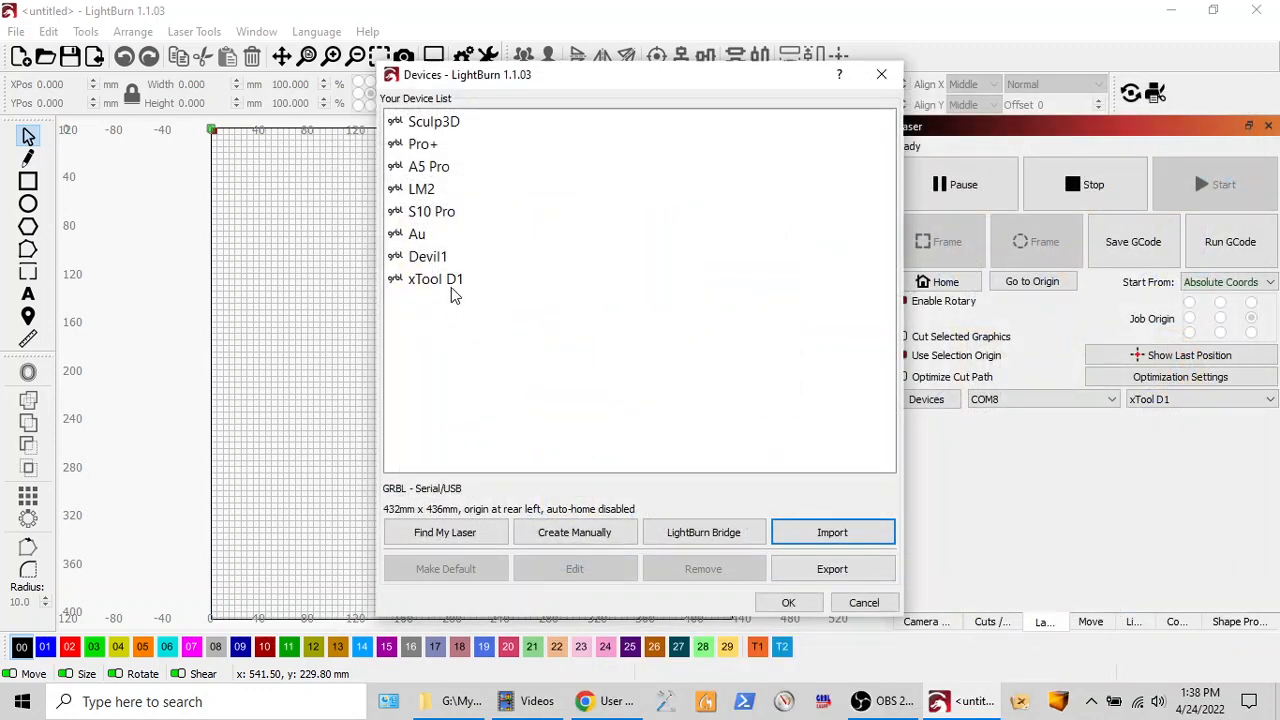
{"action": "left_click", "coordinate": [435, 279]}
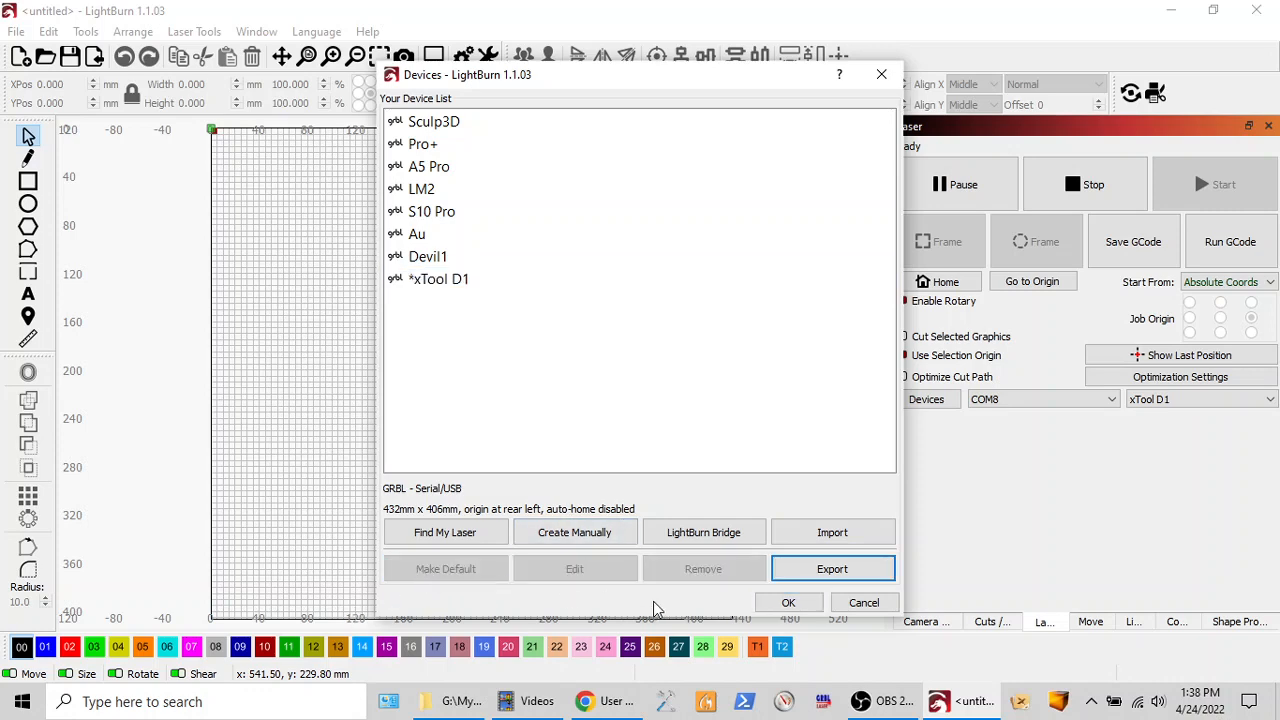
{"action": "left_click", "coordinate": [788, 602]}
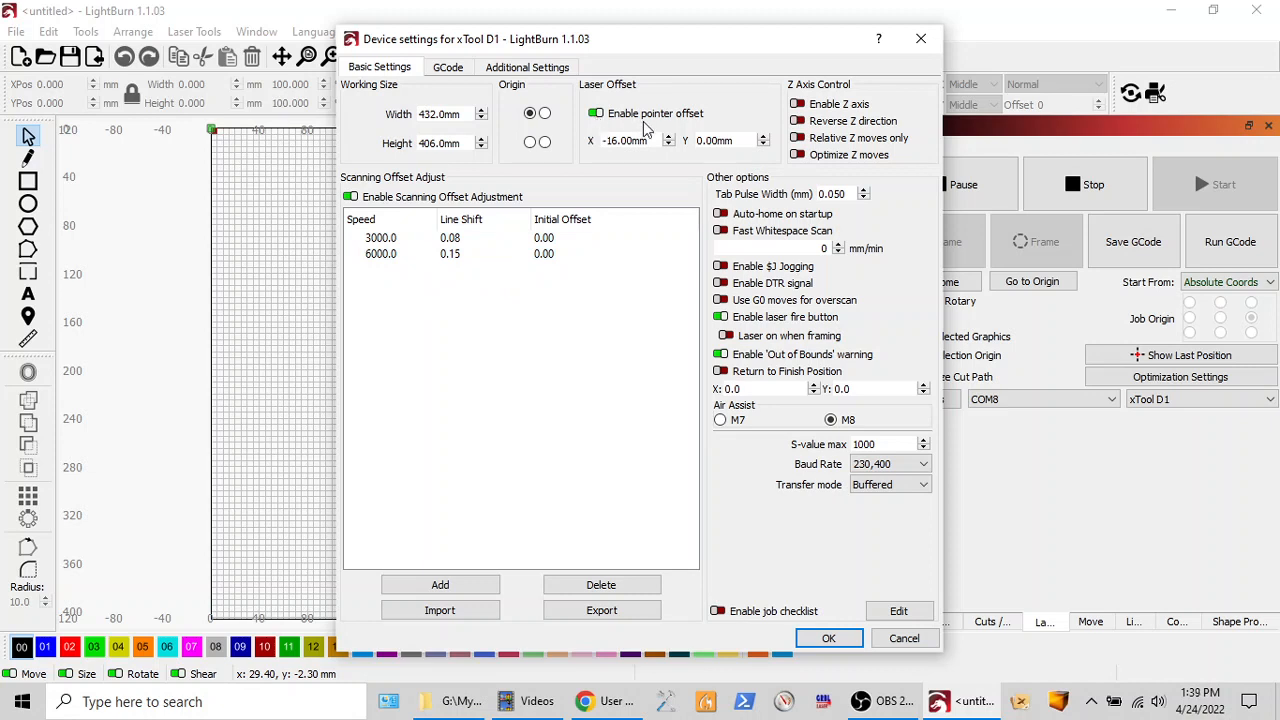
{"action": "mouse_move", "coordinate": [648, 122]}
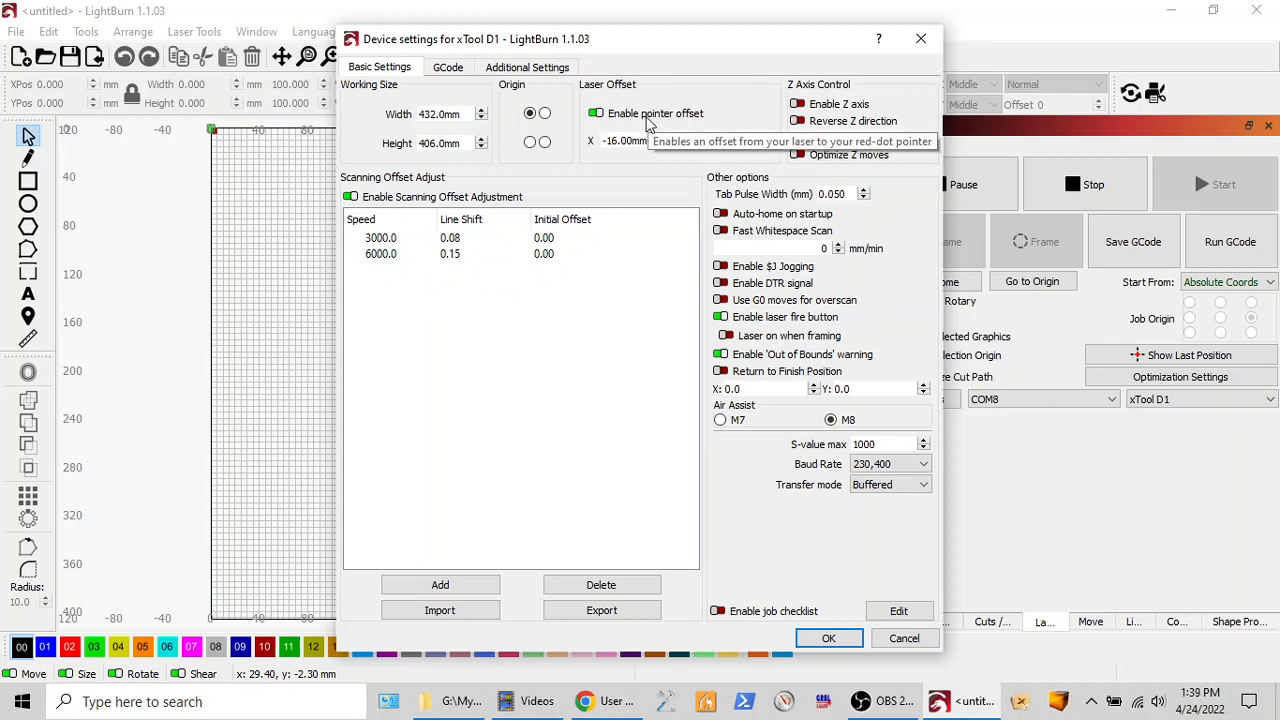
Step: Uncheck Enable pointer offset under Laser Offset in Device Settings
{"action": "left_click", "coordinate": [529, 113]}
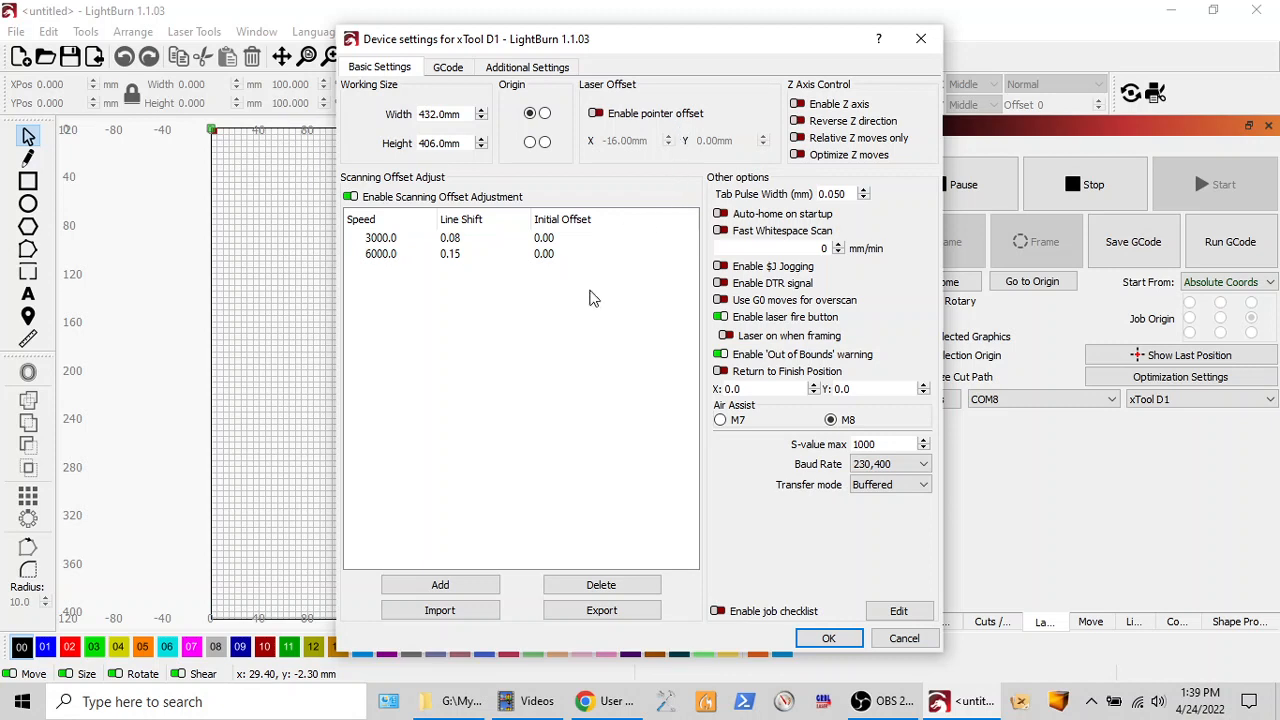
{"action": "mouse_move", "coordinate": [603, 330]}
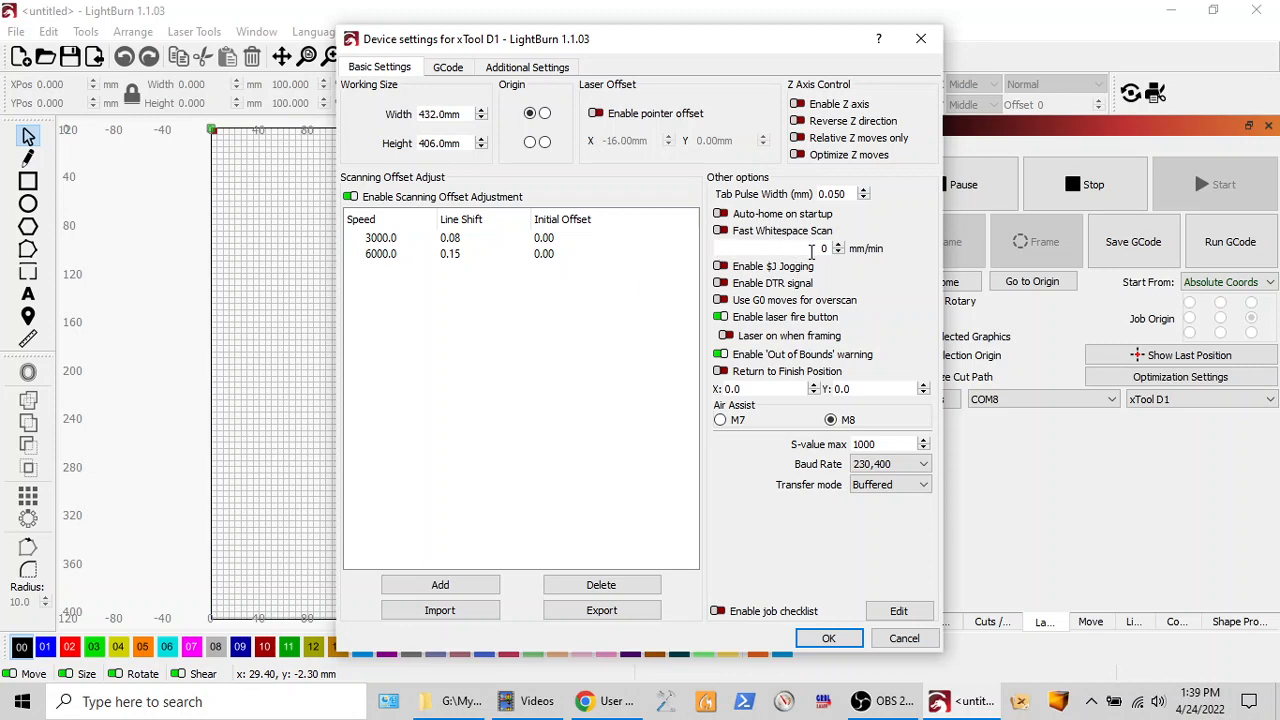
{"action": "mouse_move", "coordinate": [824, 248]}
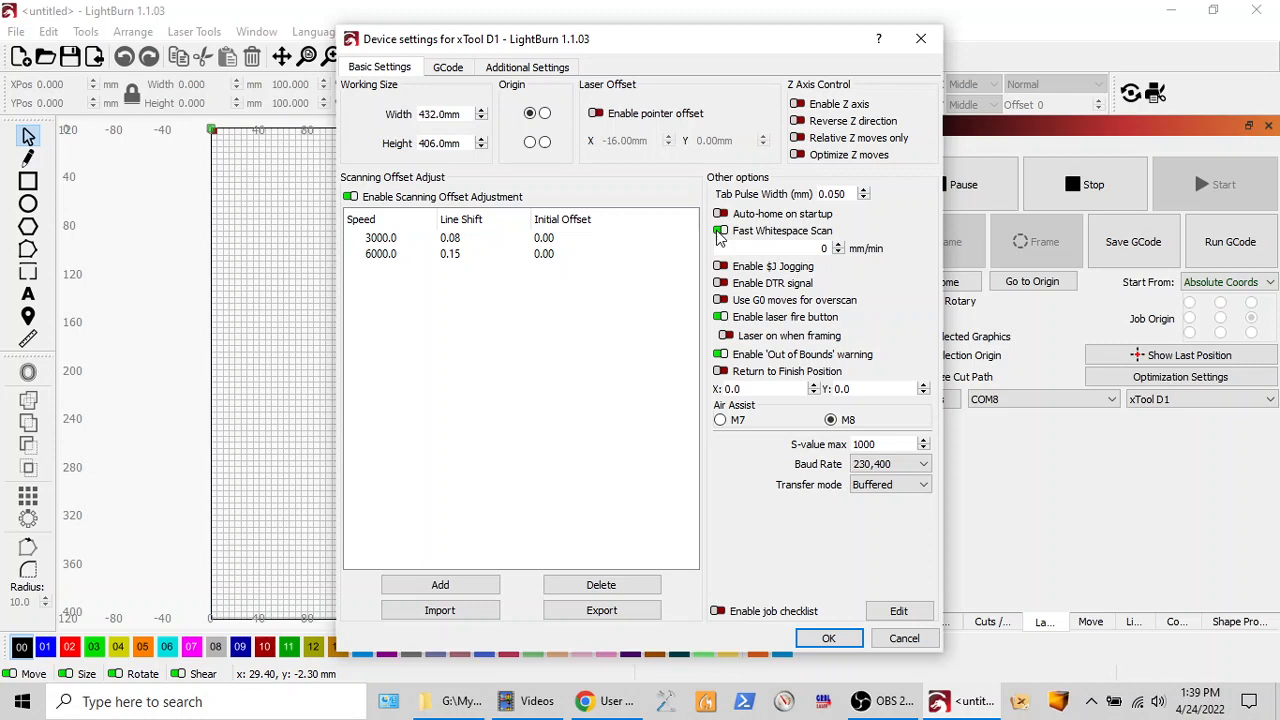
Step: Leave Fast Whitespace Scan unchecked and confirm Device Settings with OK
{"action": "left_click", "coordinate": [720, 231]}
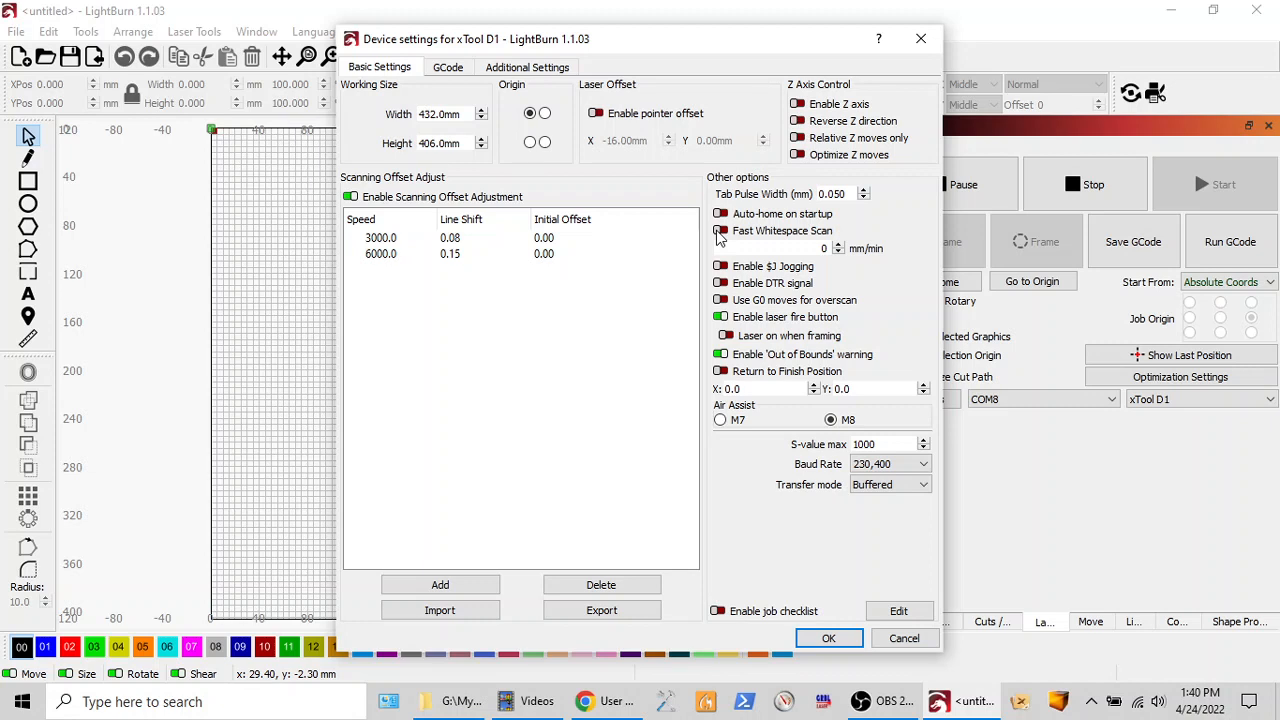
{"action": "left_click", "coordinate": [720, 231]}
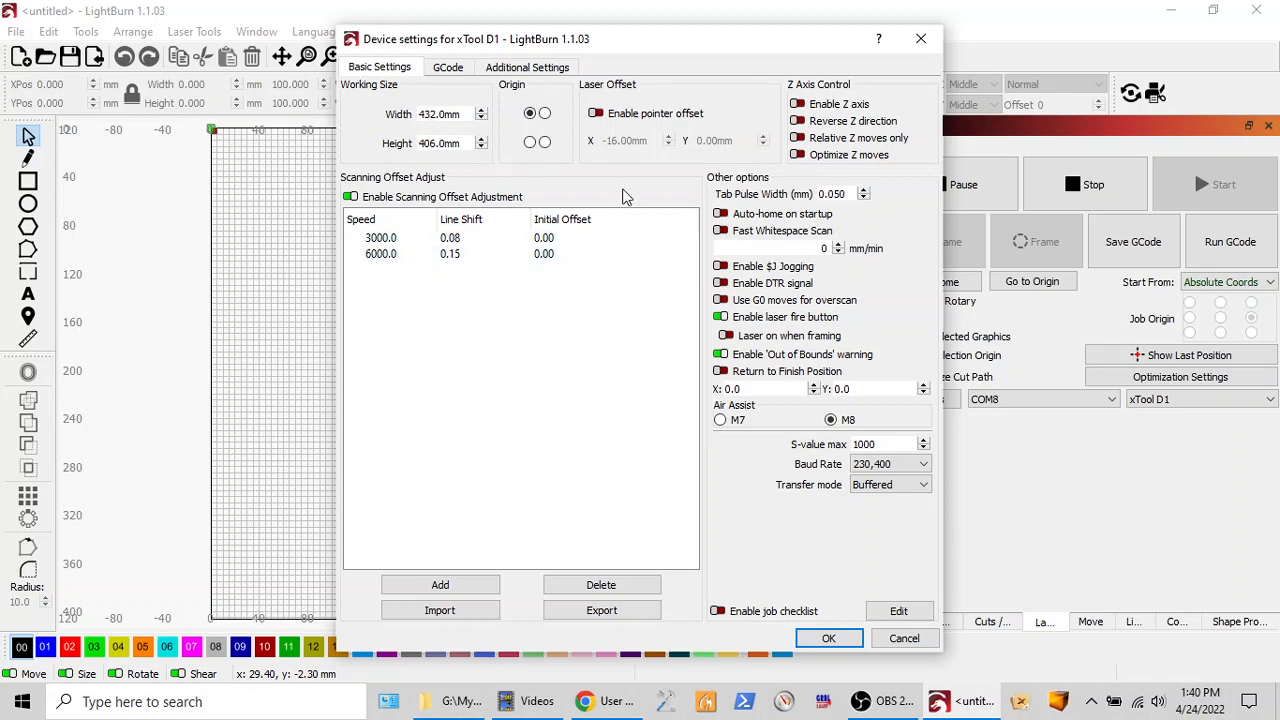
{"action": "mouse_move", "coordinate": [570, 300]}
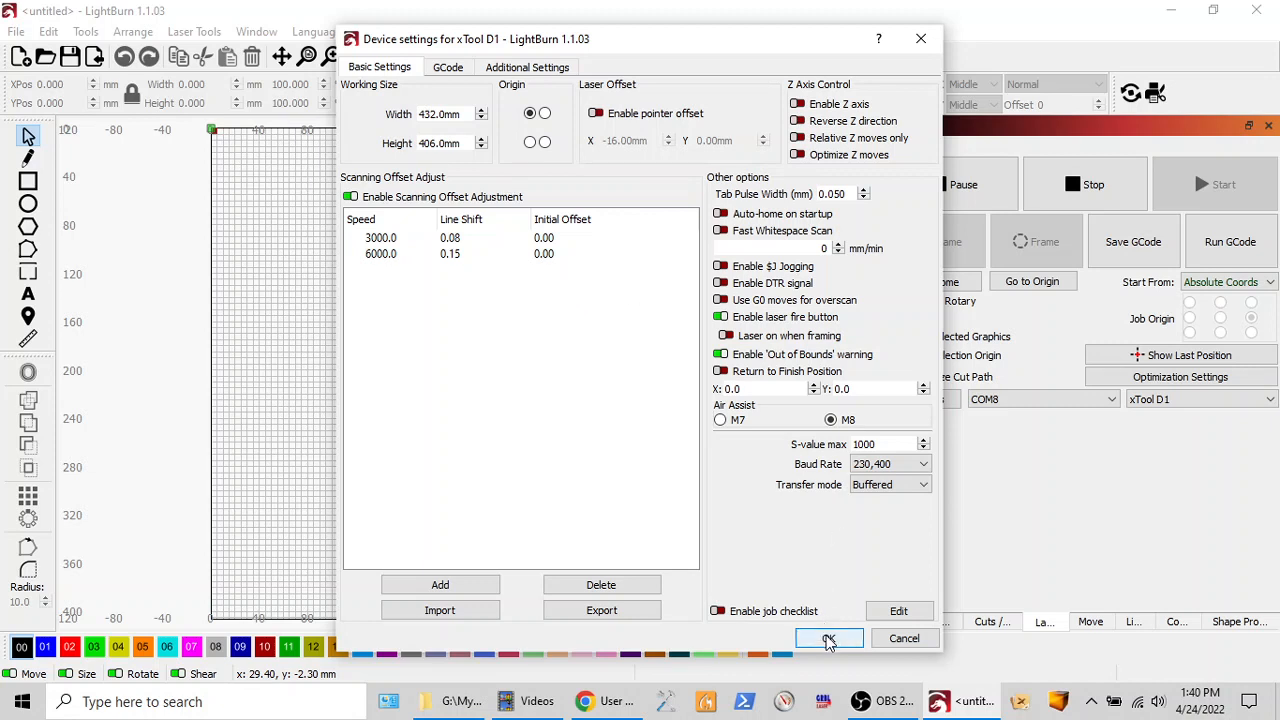
{"action": "left_click", "coordinate": [828, 638]}
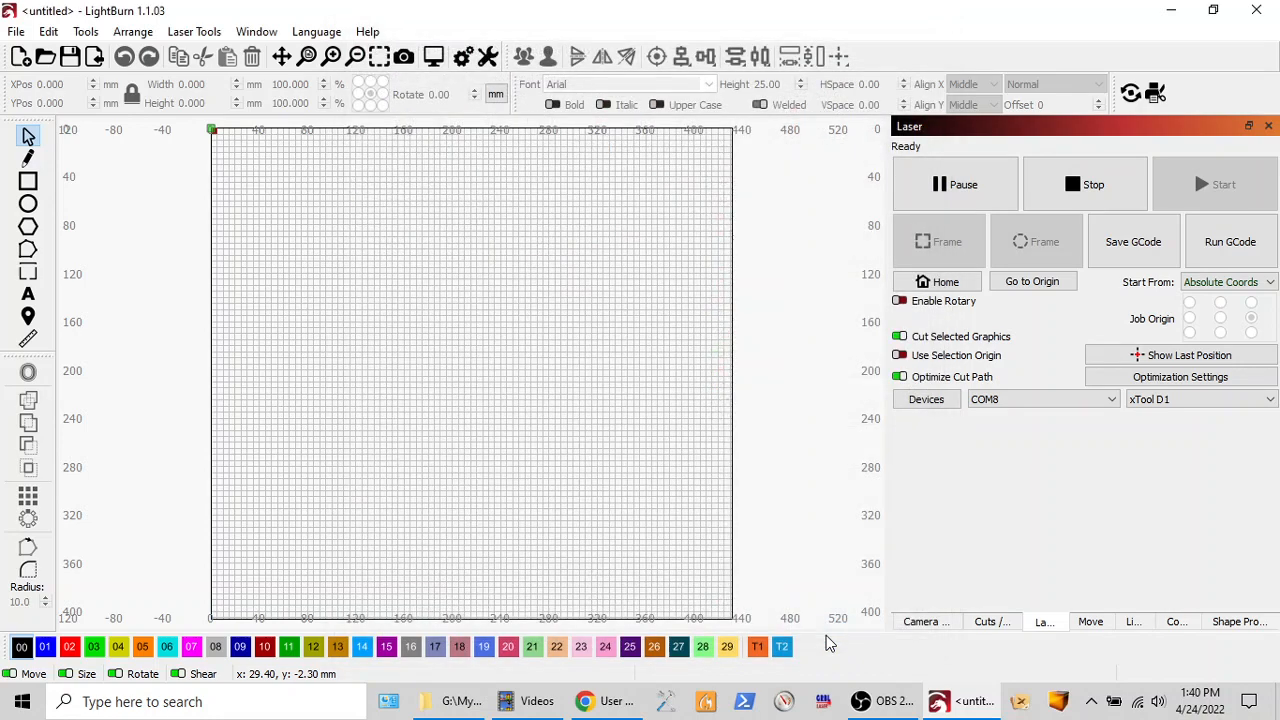